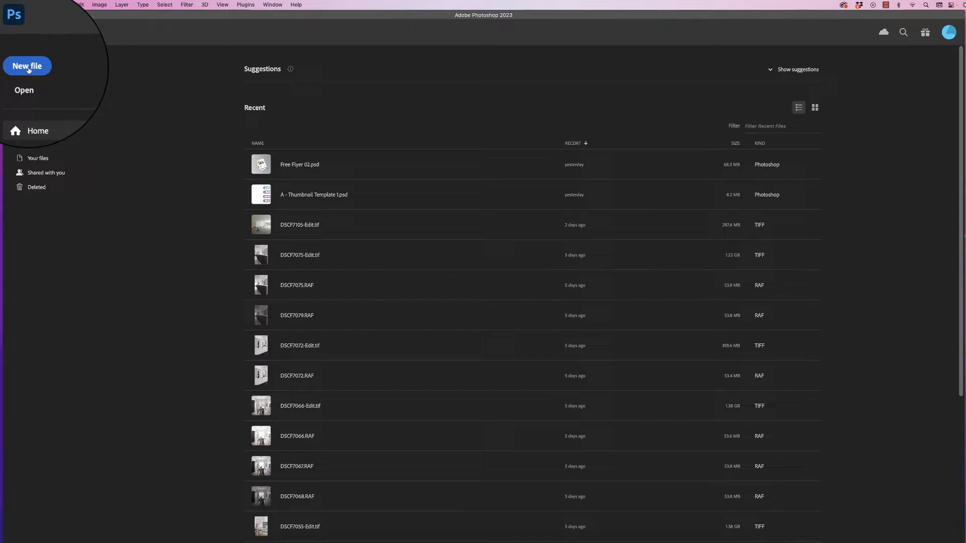
Create a new blank A4 landscape document at 300 ppi from the New file preset.
click(27, 67)
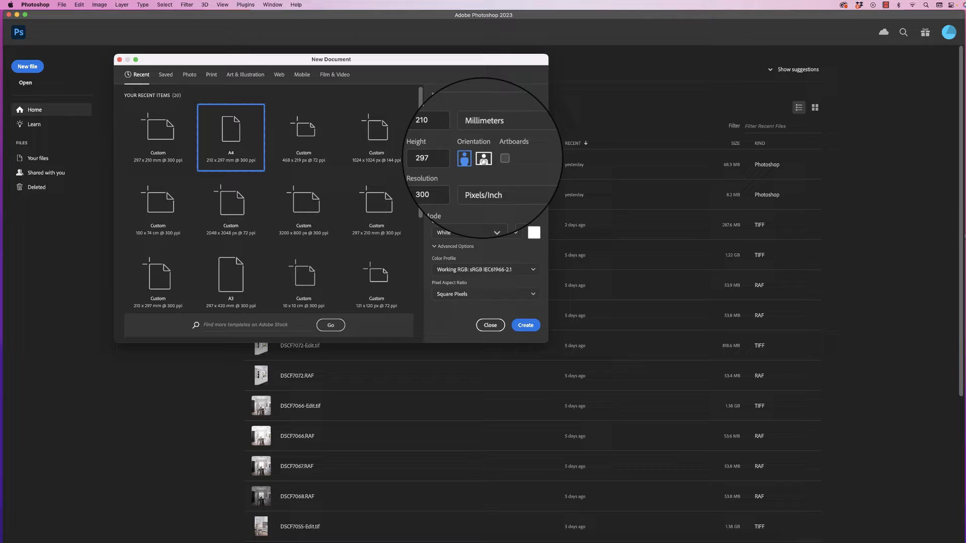
click(484, 158)
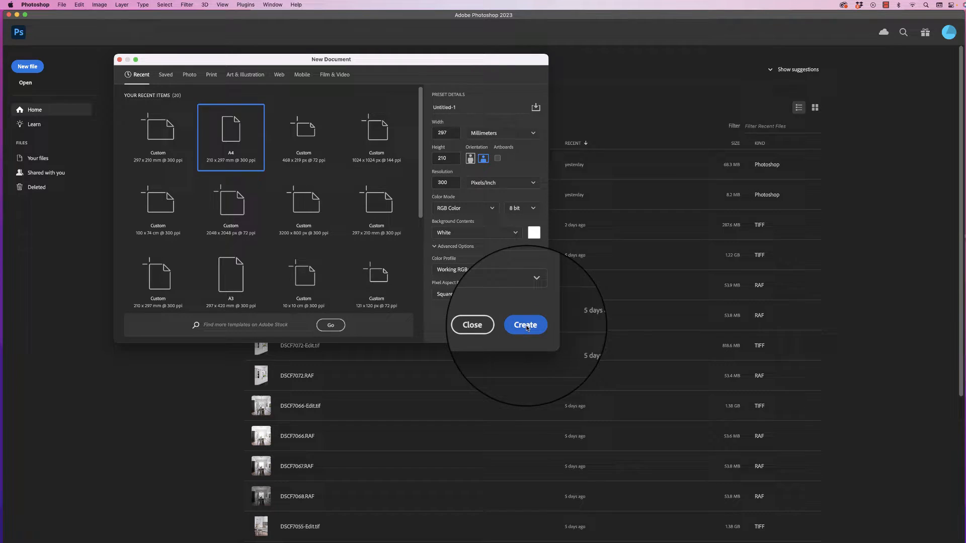
click(525, 325)
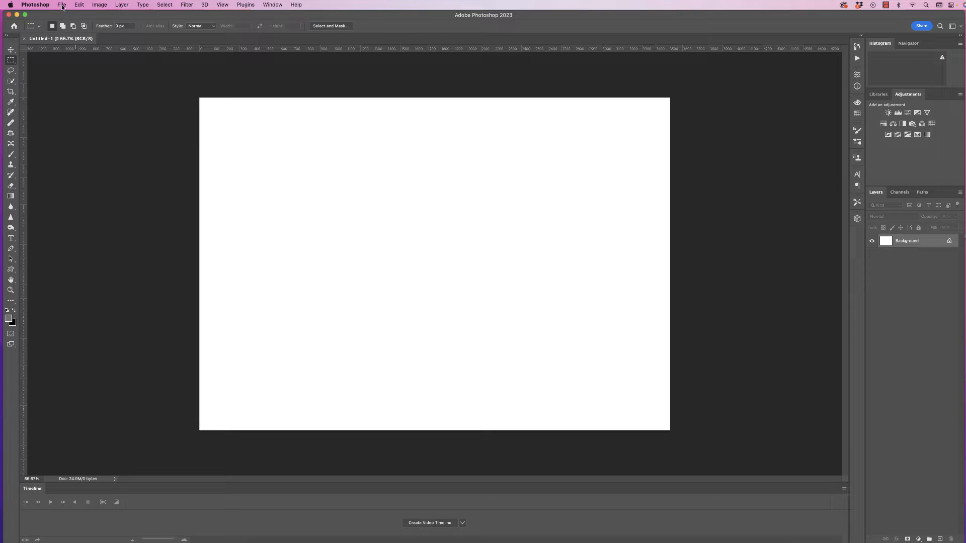
click(61, 4)
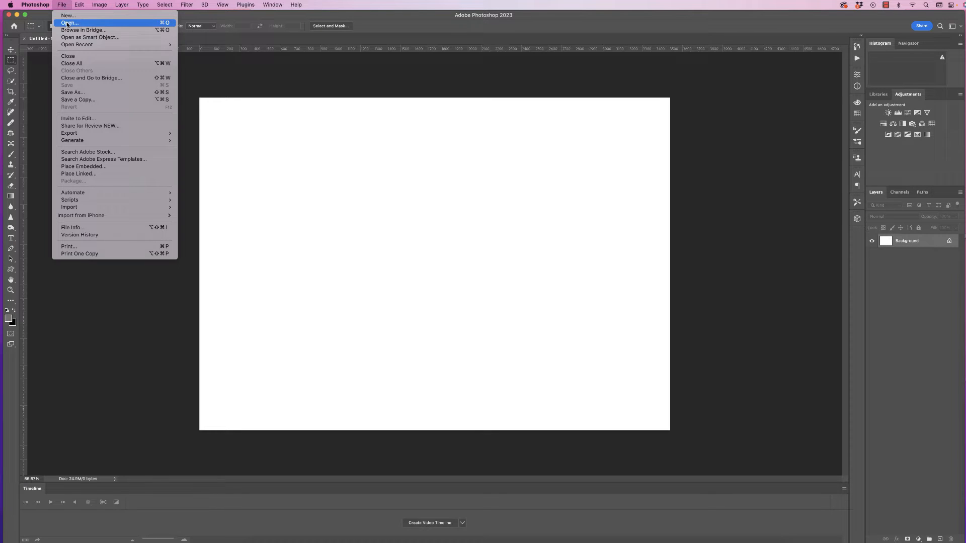
click(70, 23)
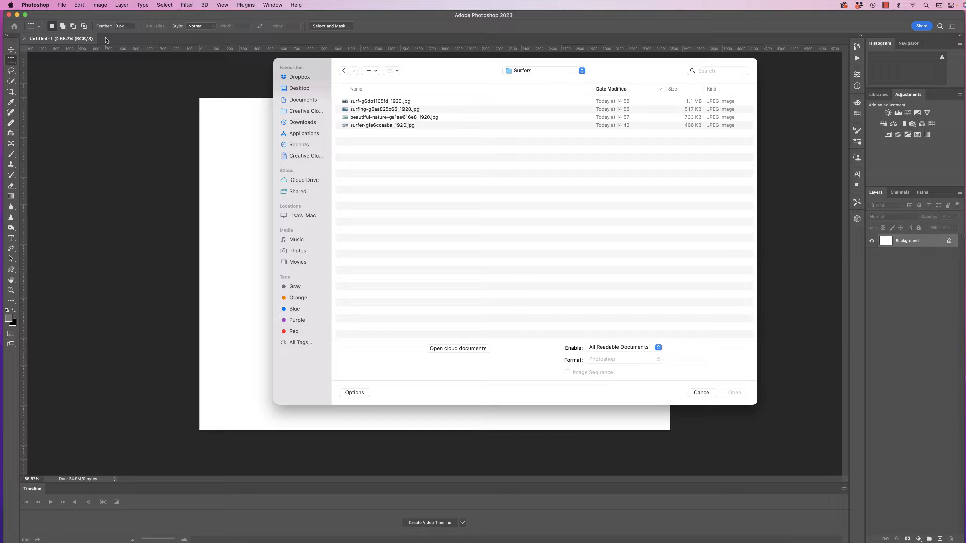
mouse_move(707, 398)
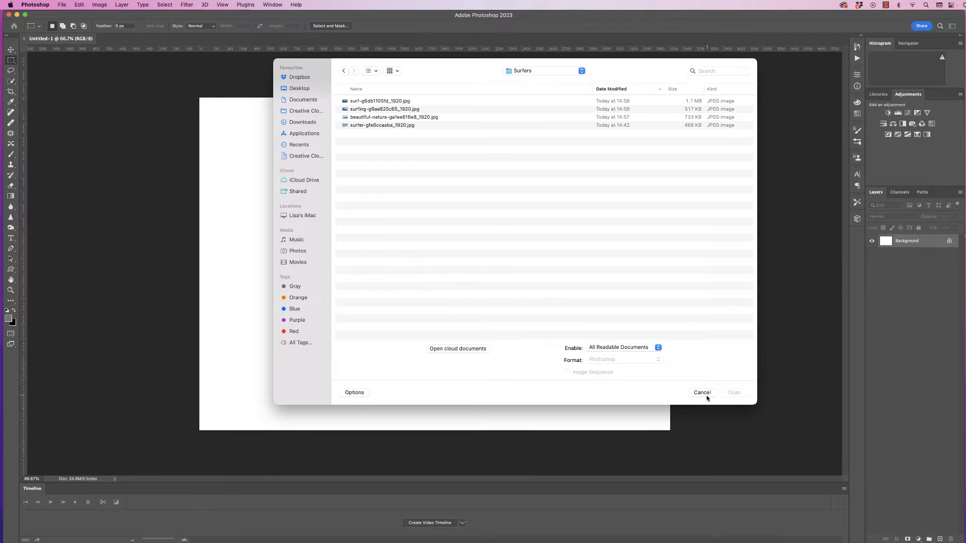
click(702, 393)
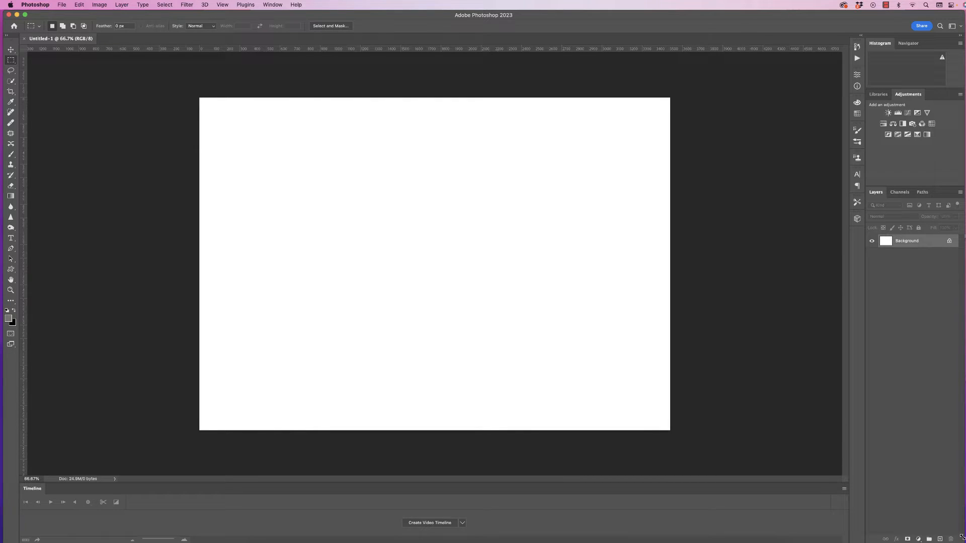
From Finder's Surfers folder, drag all four surfer jpgs onto the blank Photoshop canvas.
click(104, 4)
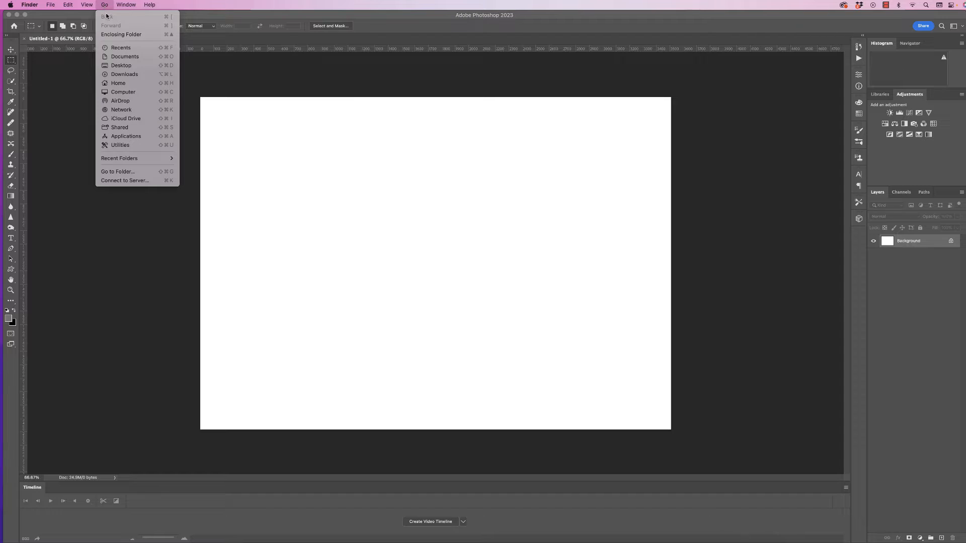
mouse_move(123, 66)
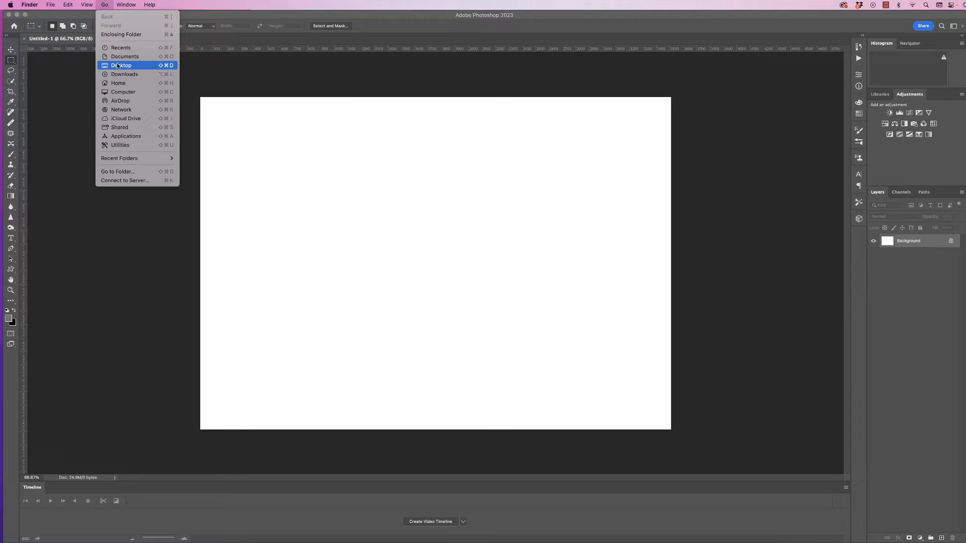
click(123, 65)
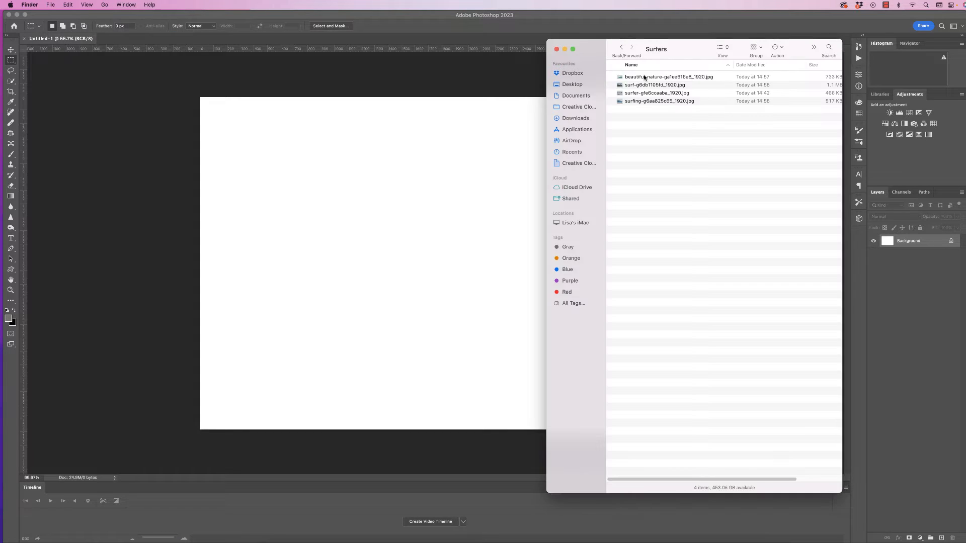
click(667, 76)
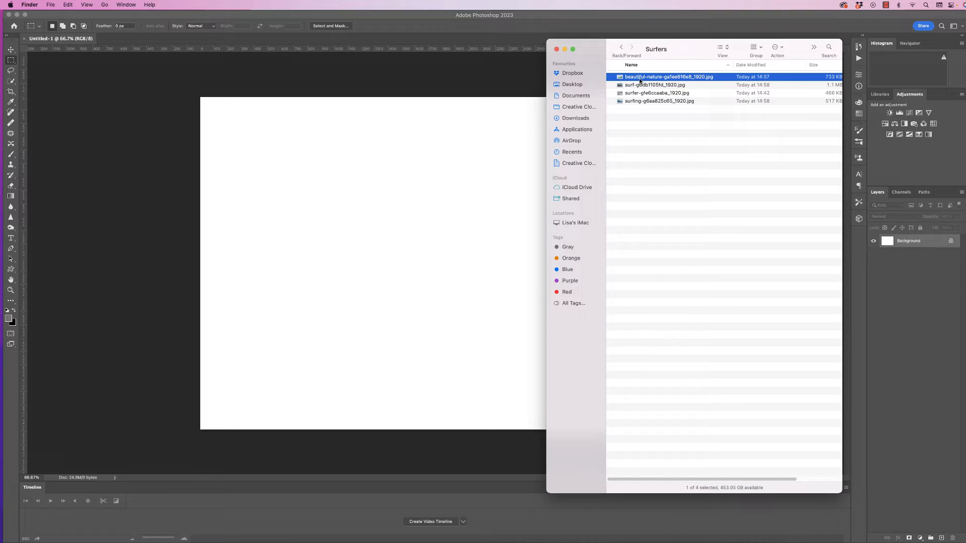
mouse_move(635, 103)
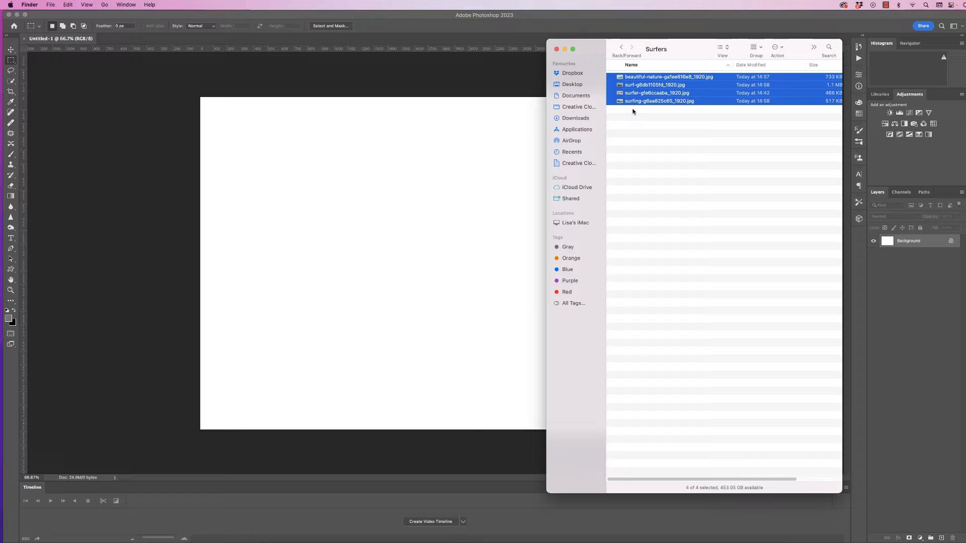
drag(656, 88, 459, 134)
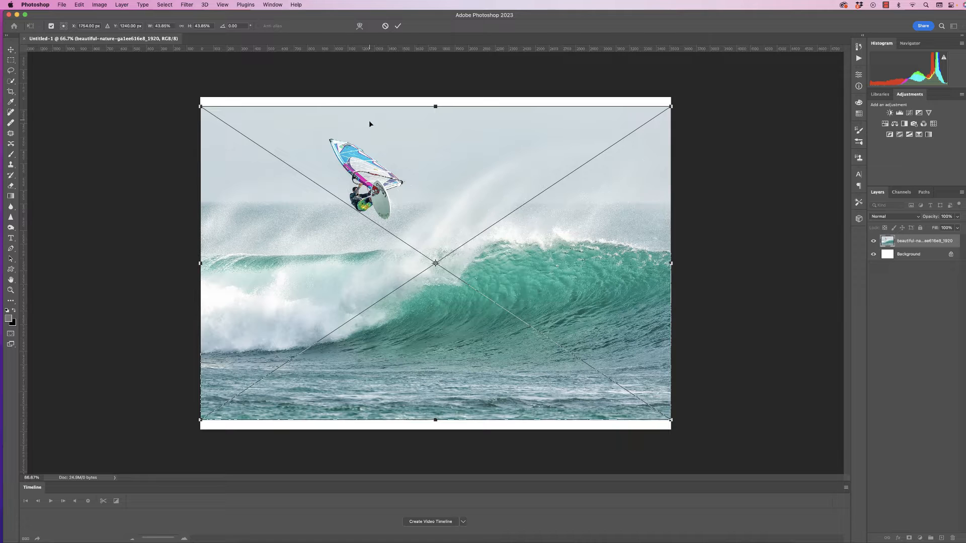
mouse_move(388, 41)
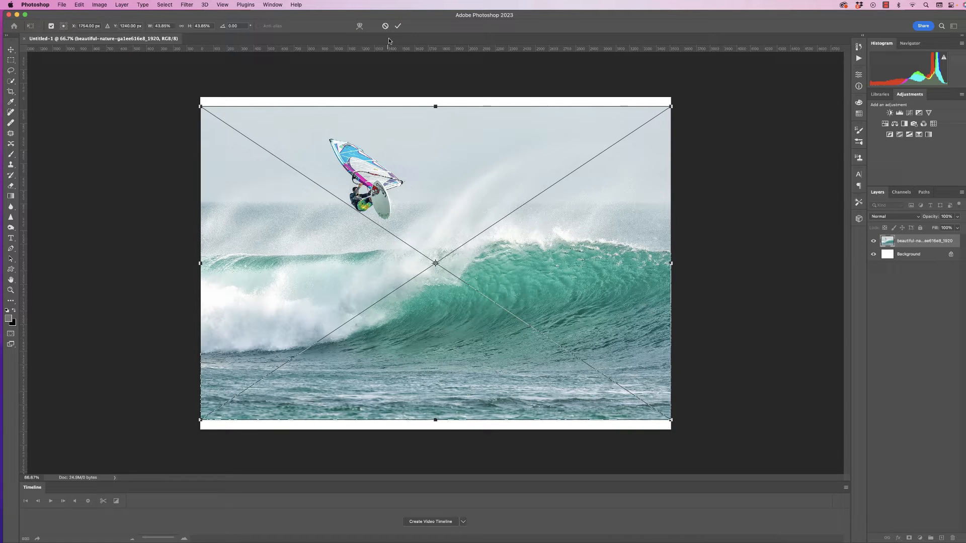
Commit the placed photo so the four surfer images stack as layers above the background.
click(399, 26)
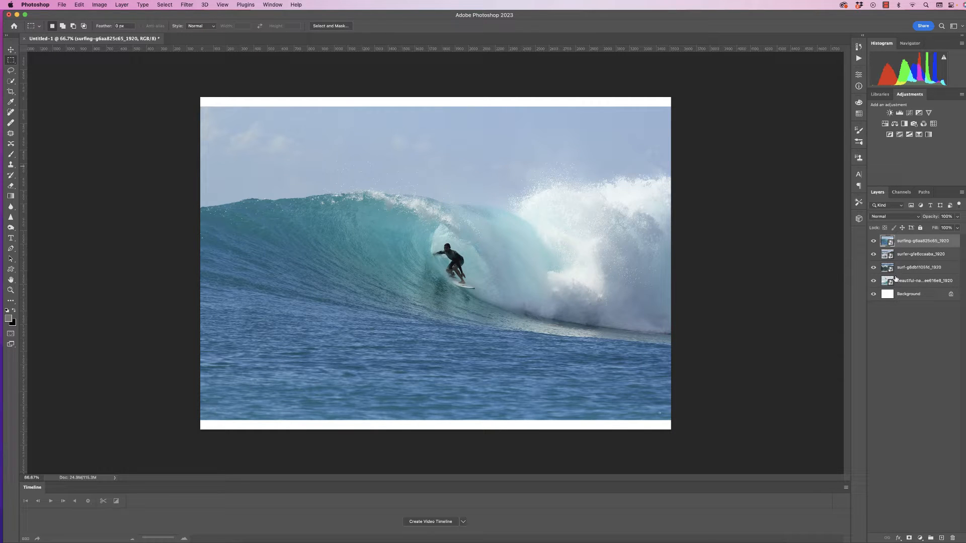
mouse_move(899, 270)
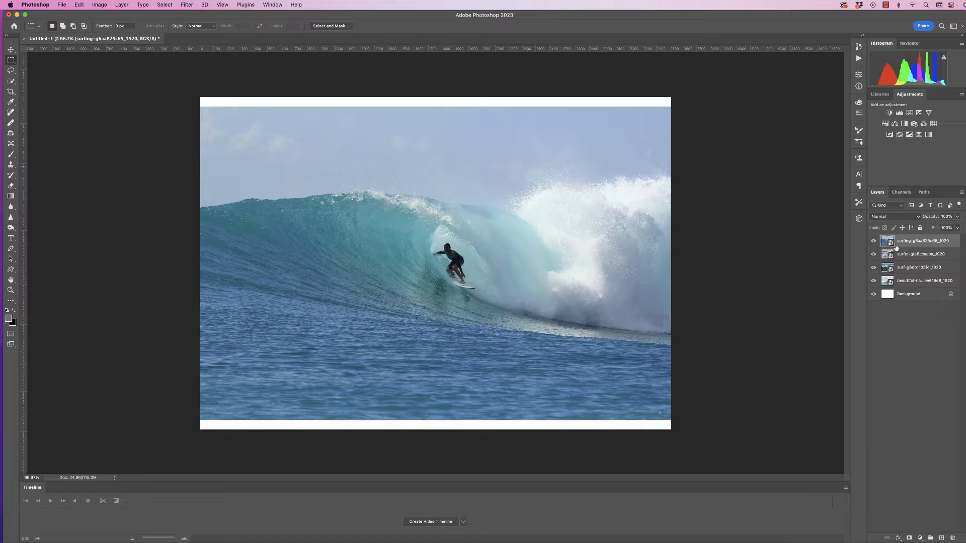
Apply a New Guide Layout of 4 columns with no gutter across the canvas.
click(223, 4)
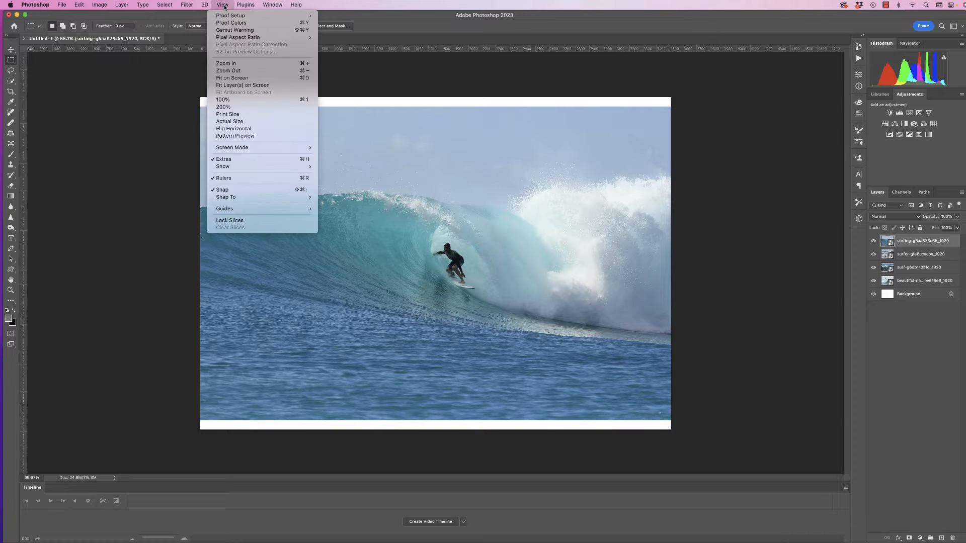
mouse_move(224, 208)
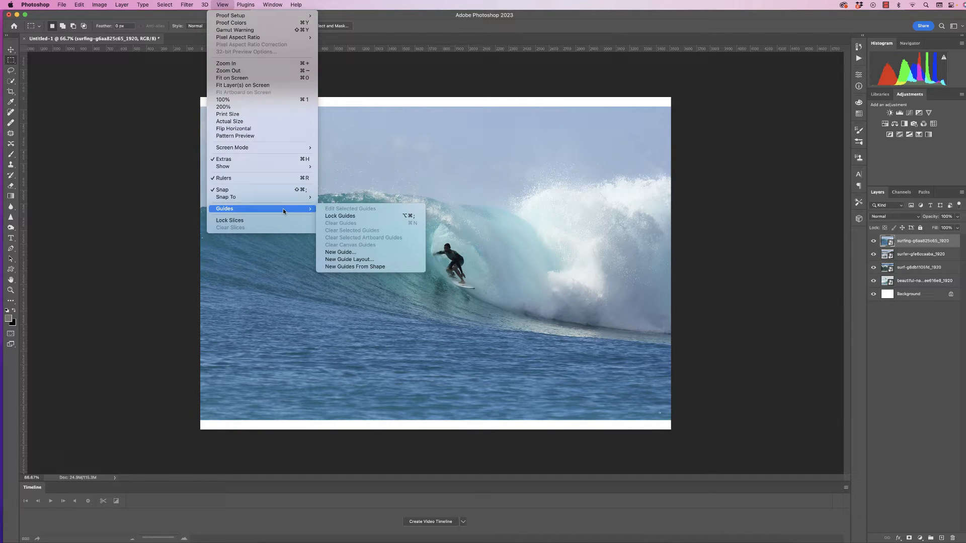
mouse_move(349, 258)
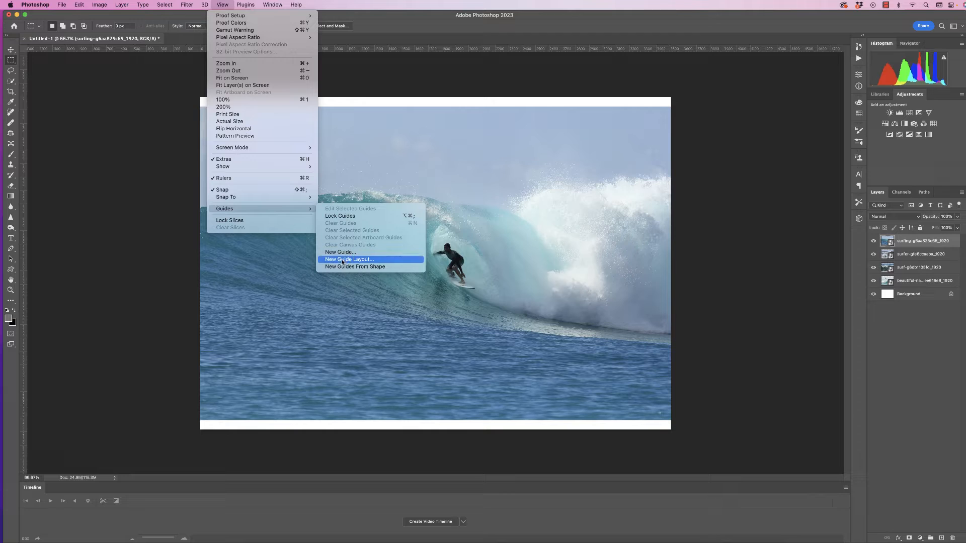
click(349, 259)
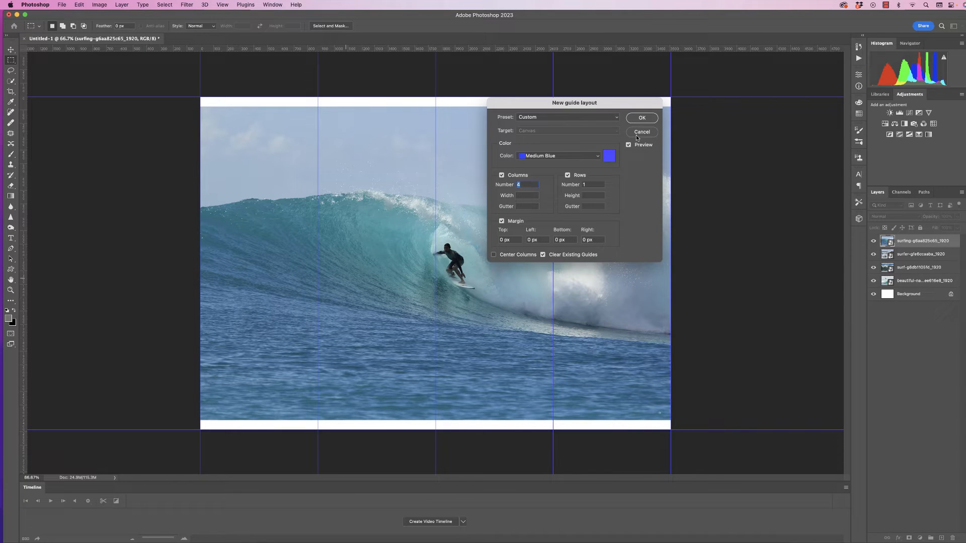
click(641, 118)
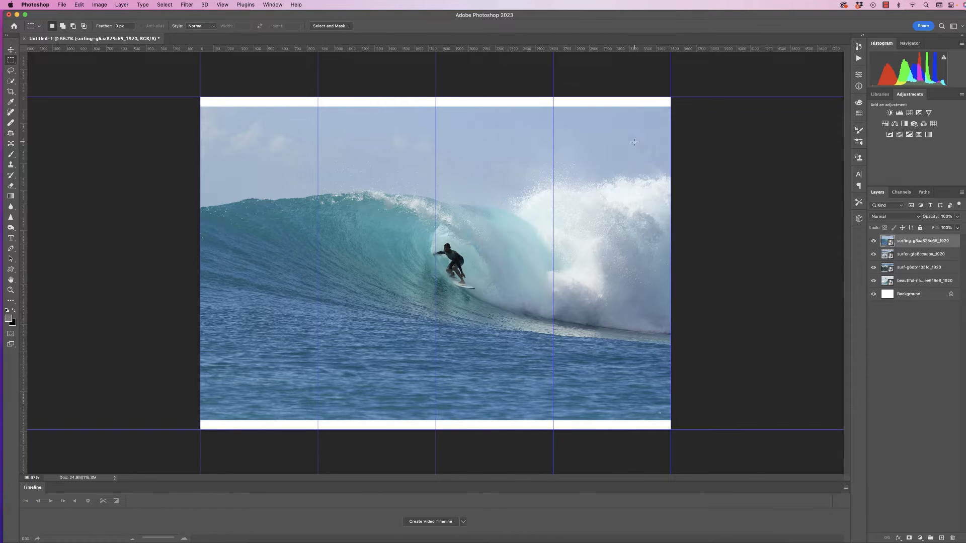
Marquee-select the leftmost column and hide the surfer photo layers so the canvas shows white.
click(221, 4)
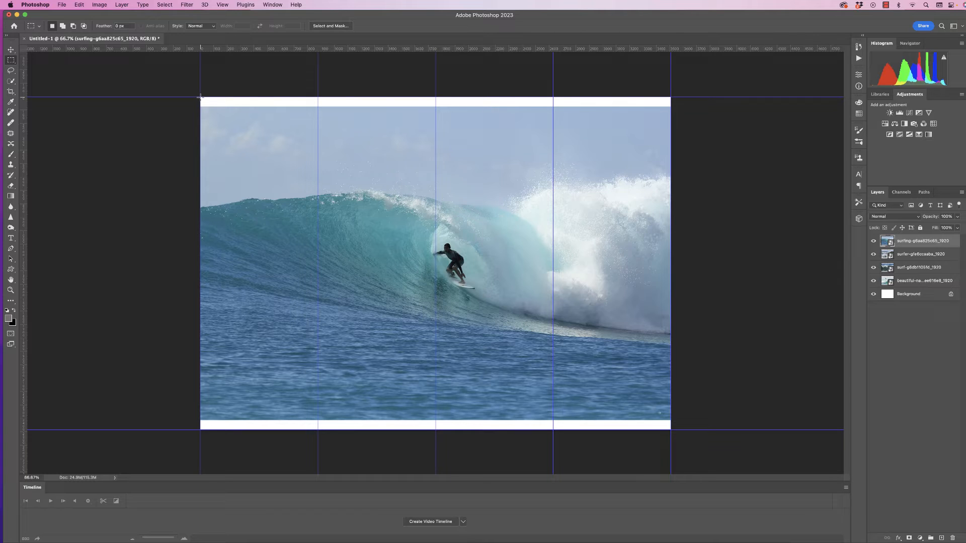
drag(200, 98, 210, 126)
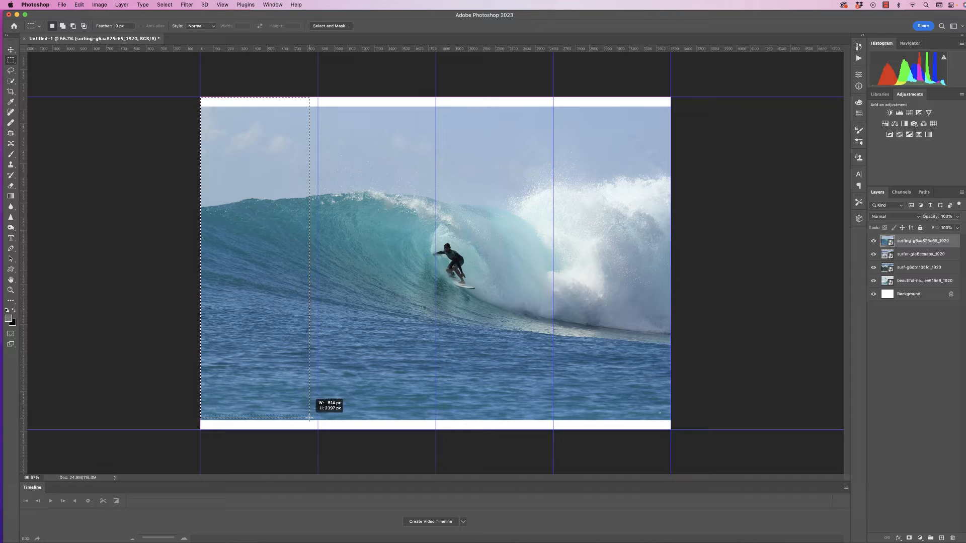
drag(310, 419, 317, 429)
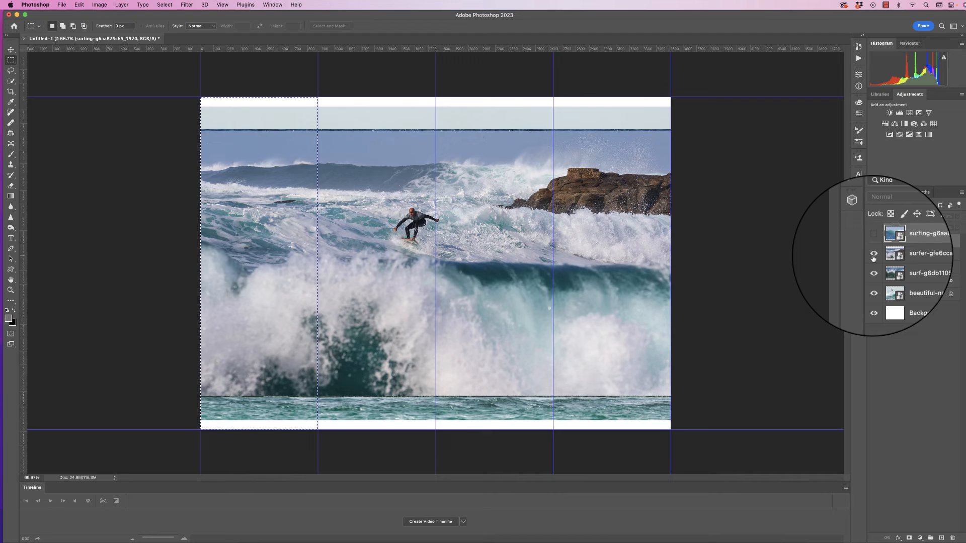
click(873, 232)
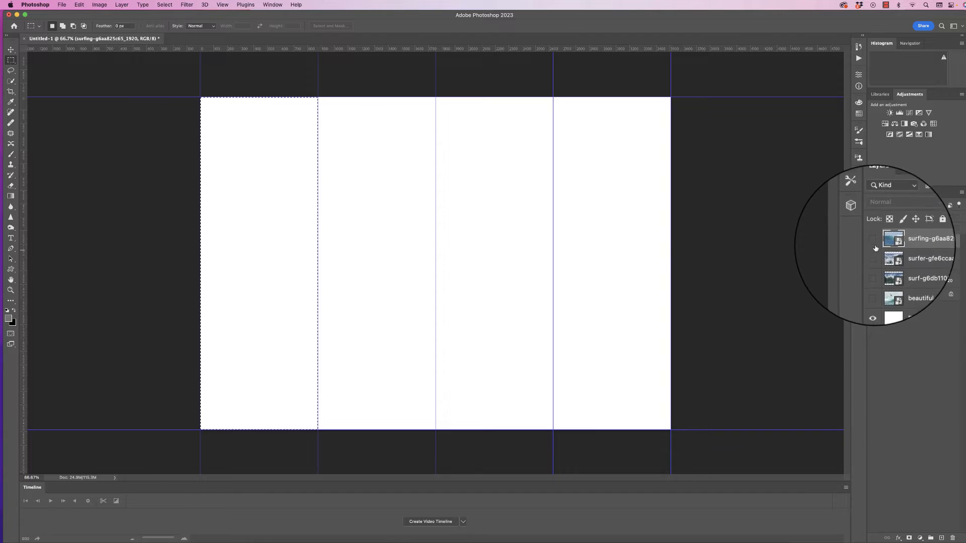
Show the top surfer layer masked to the first column, unlink the mask and target the photo.
click(872, 239)
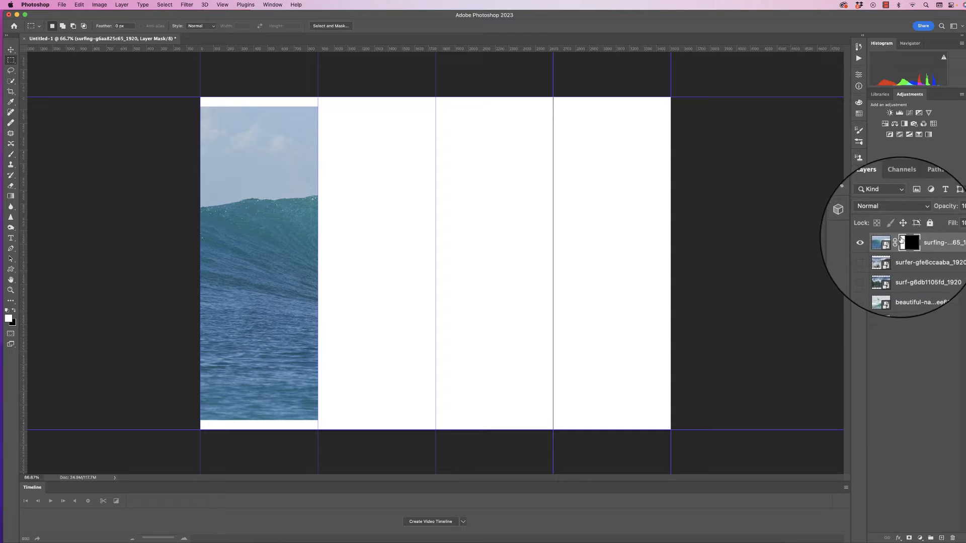
click(882, 241)
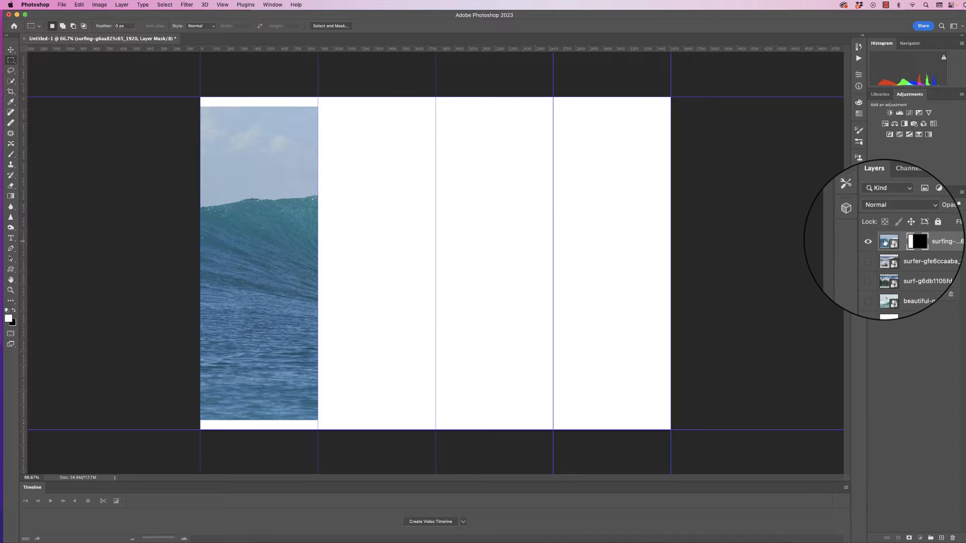
click(889, 241)
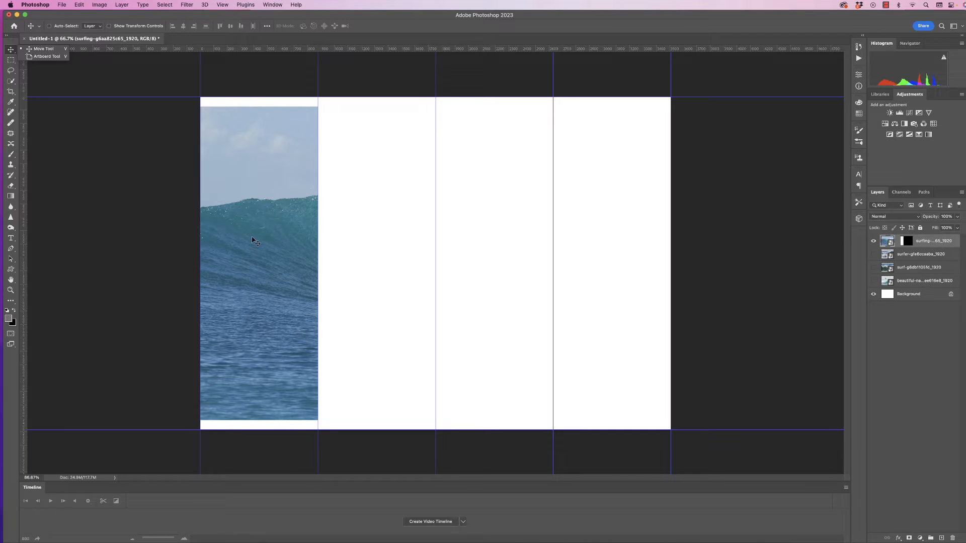
Slide the masked photo sideways so the surfer on the wave sits in the leftmost column.
drag(253, 240, 134, 257)
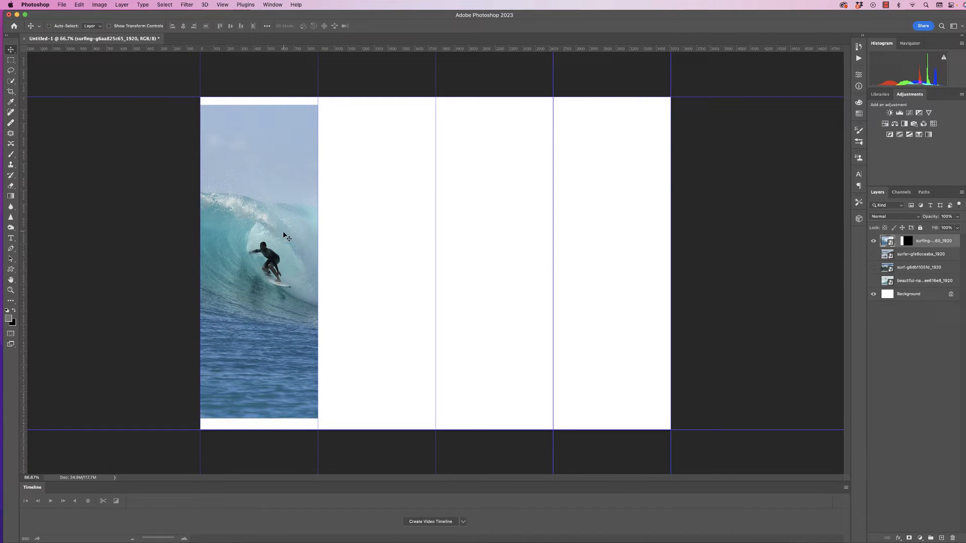
mouse_move(208, 164)
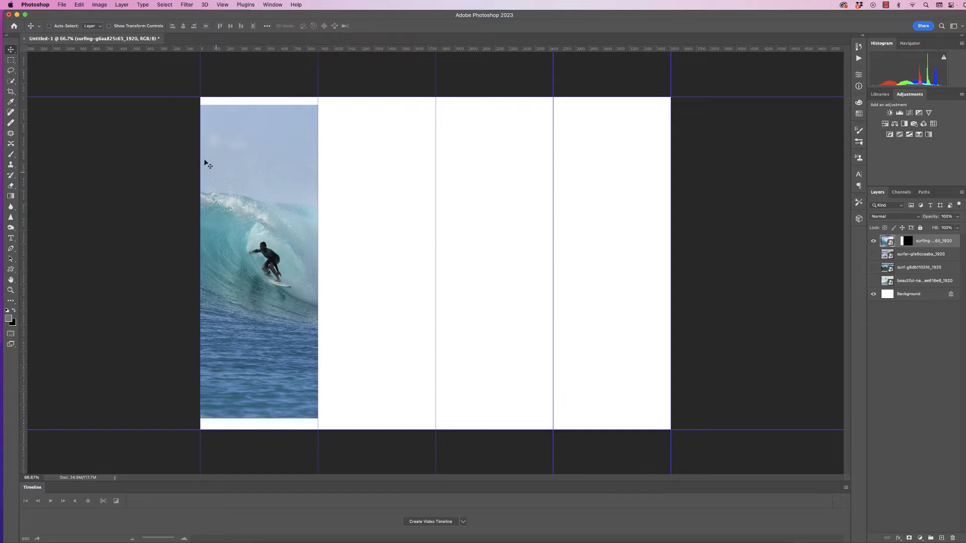
Scale the first surfer slice via Edit > Transform > Scale to span the full page height.
click(78, 5)
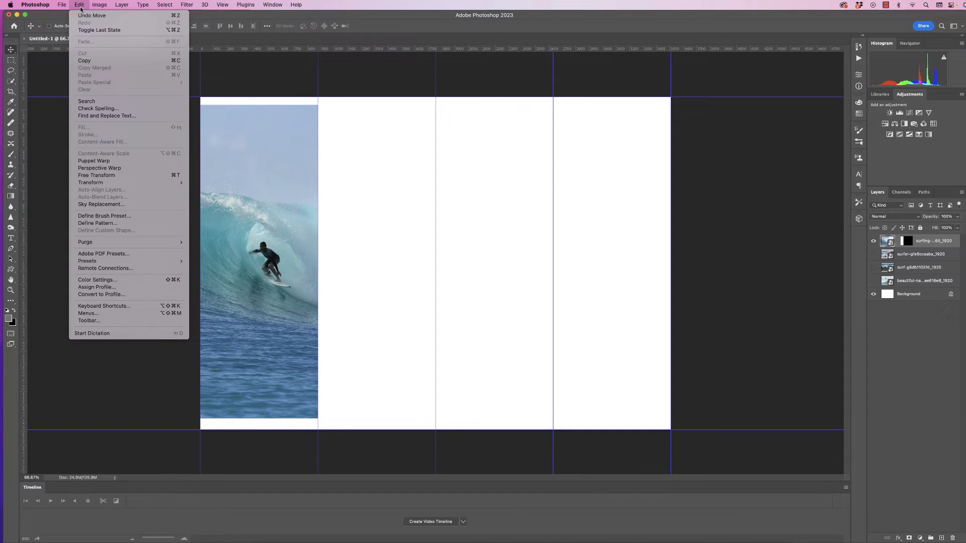
mouse_move(90, 182)
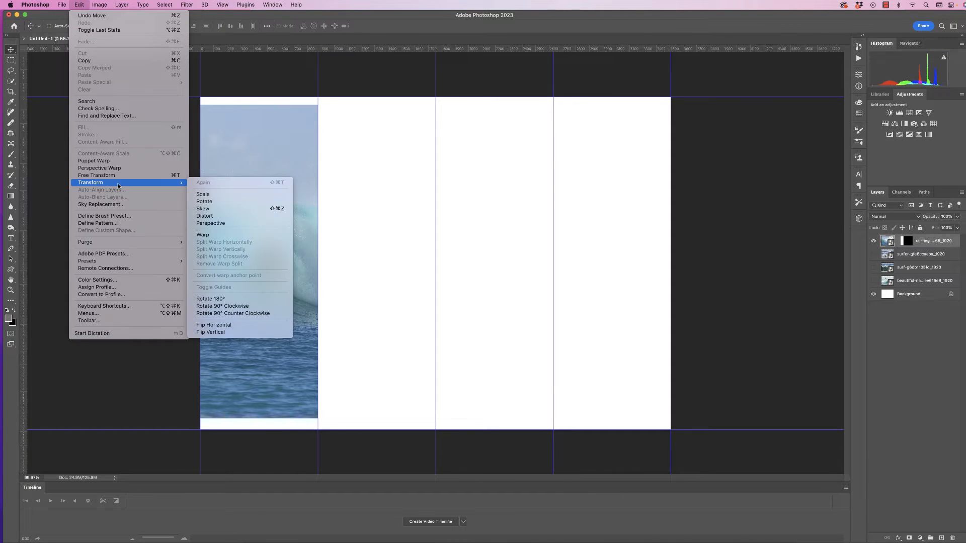
click(203, 194)
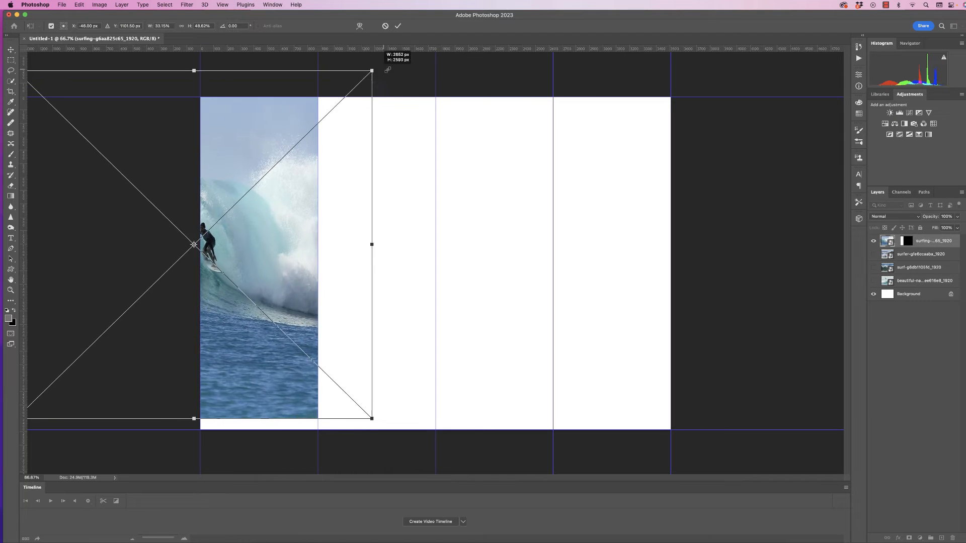
drag(372, 69, 456, 97)
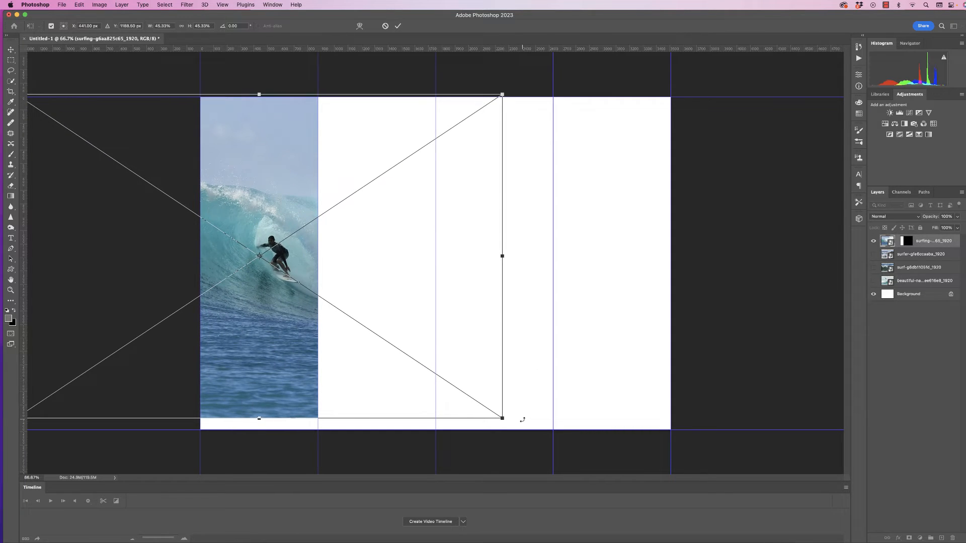
drag(501, 419, 524, 433)
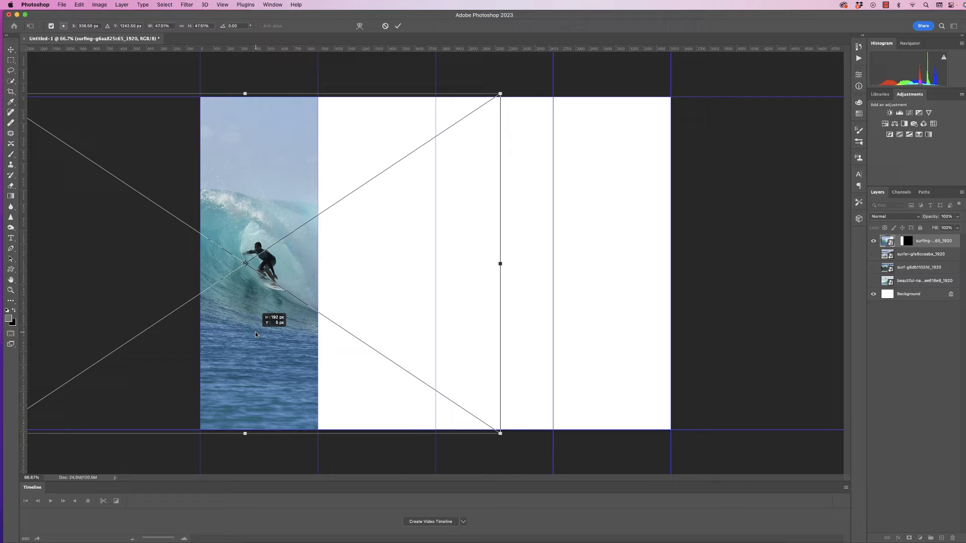
mouse_move(411, 59)
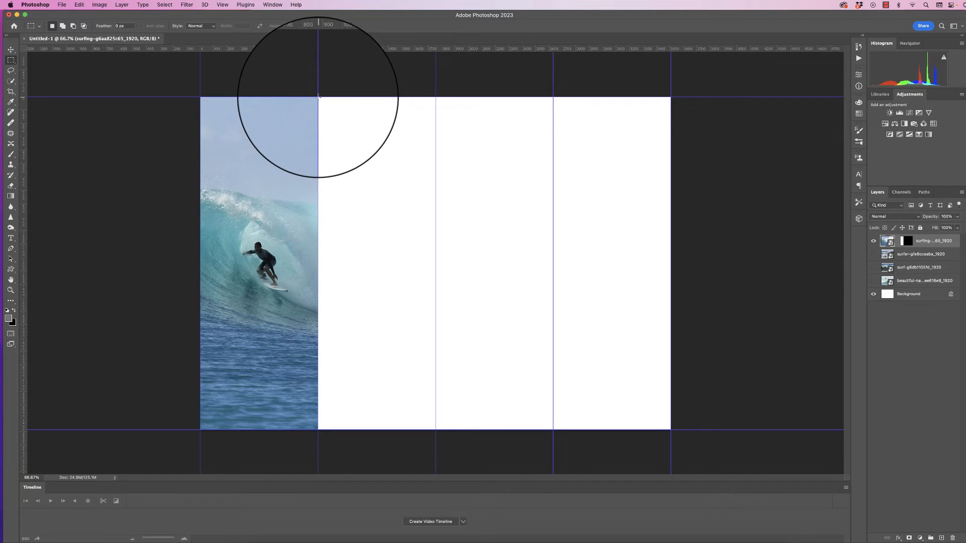
Mask the second surfer layer to column two and scale it to fill the column's full height.
drag(319, 95, 438, 426)
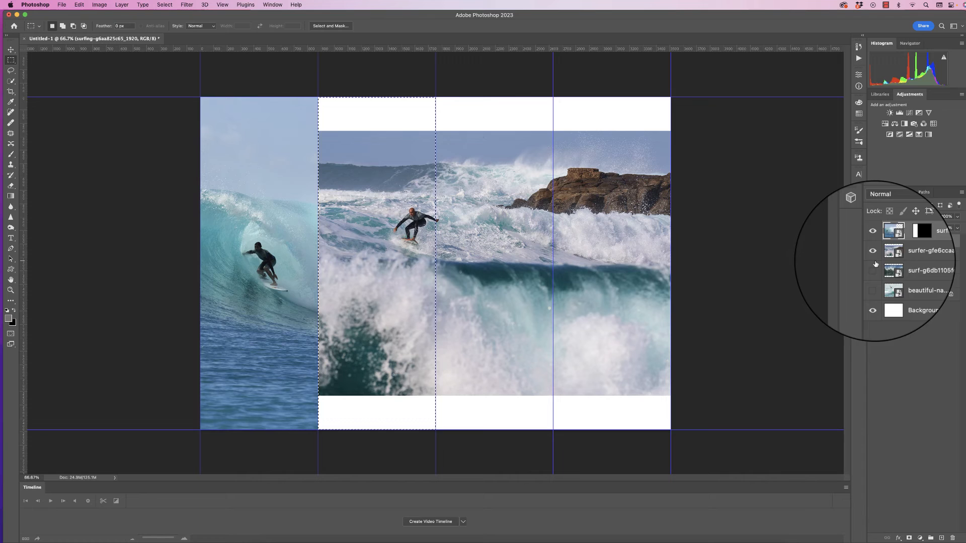
click(924, 251)
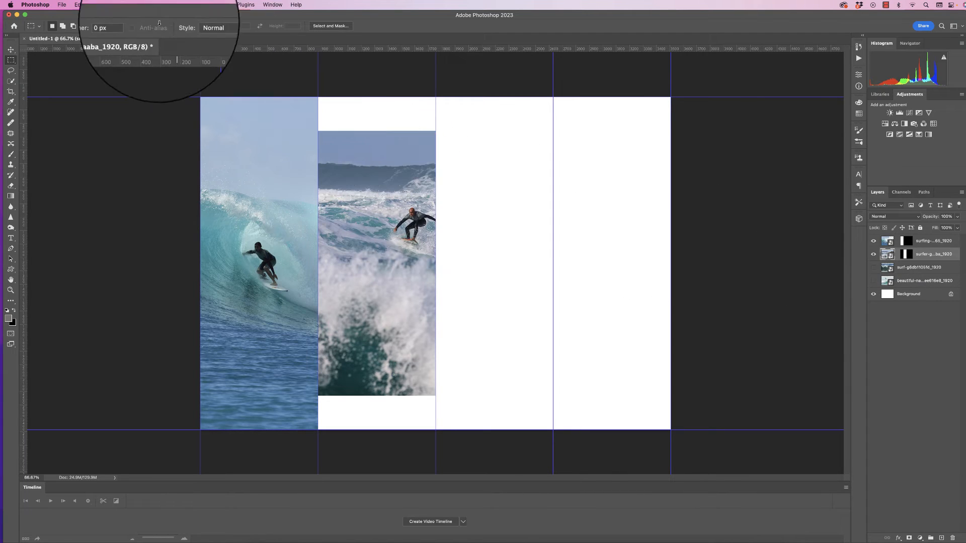
click(78, 4)
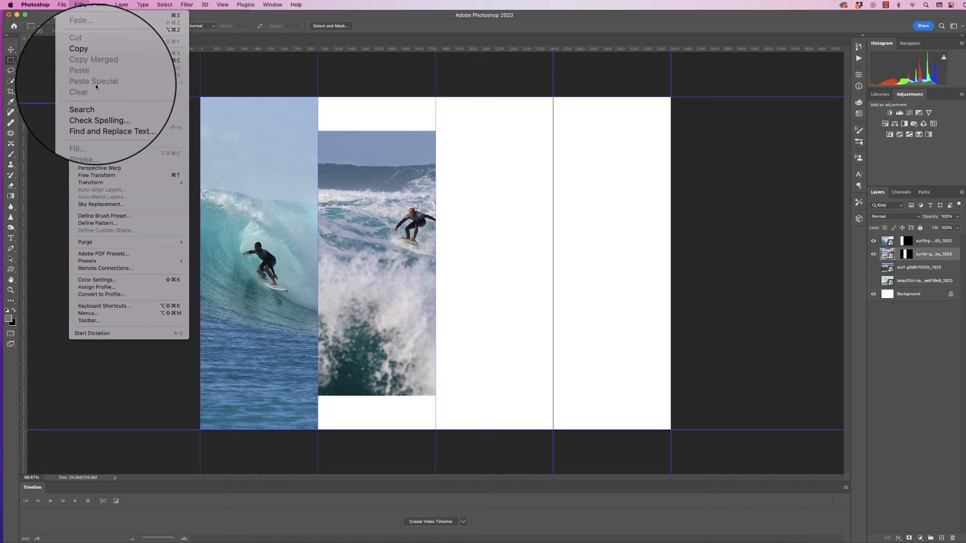
mouse_move(90, 182)
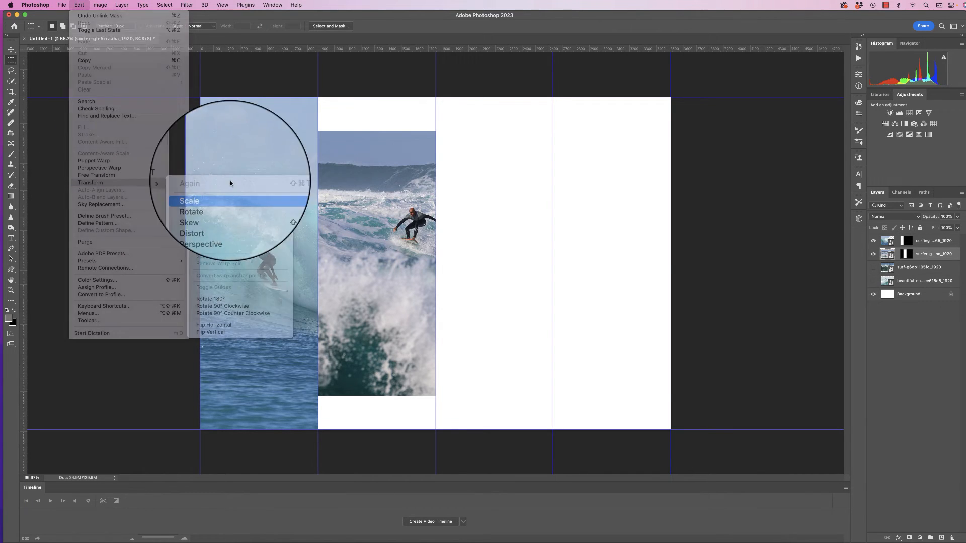
click(189, 201)
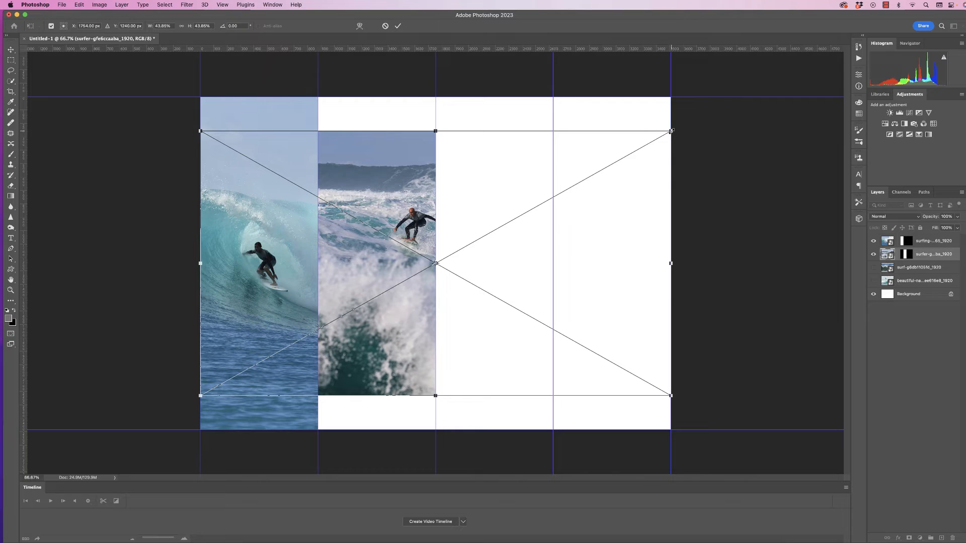
drag(671, 130, 735, 94)
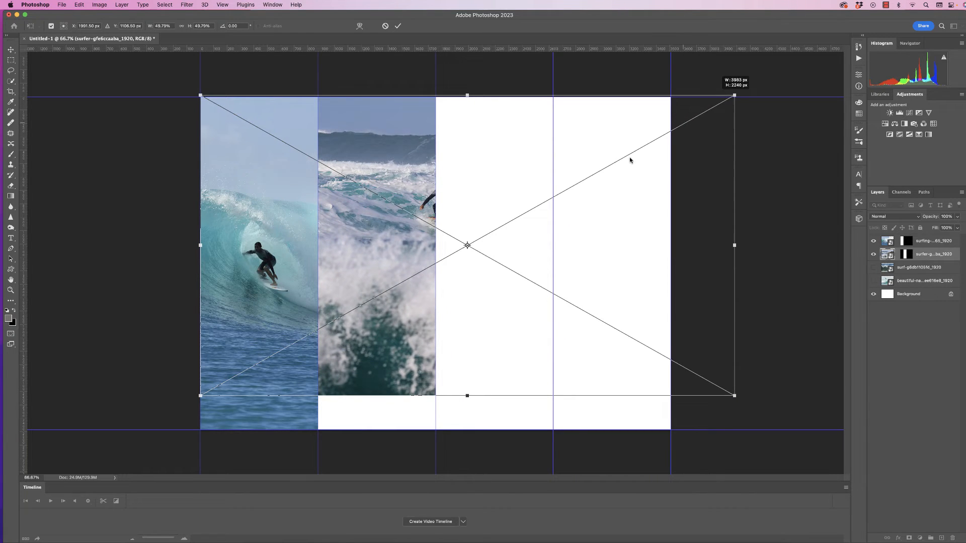
drag(200, 96, 157, 96)
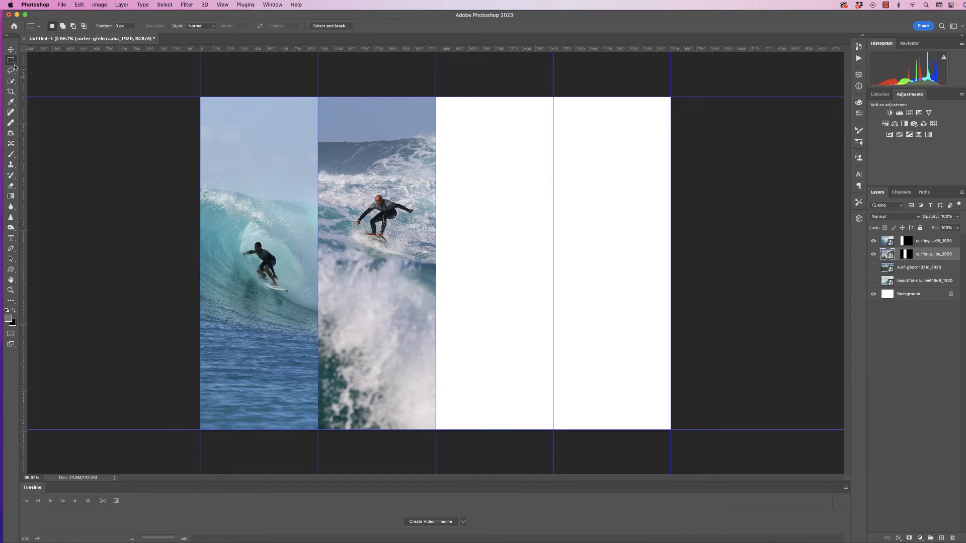
mouse_move(438, 108)
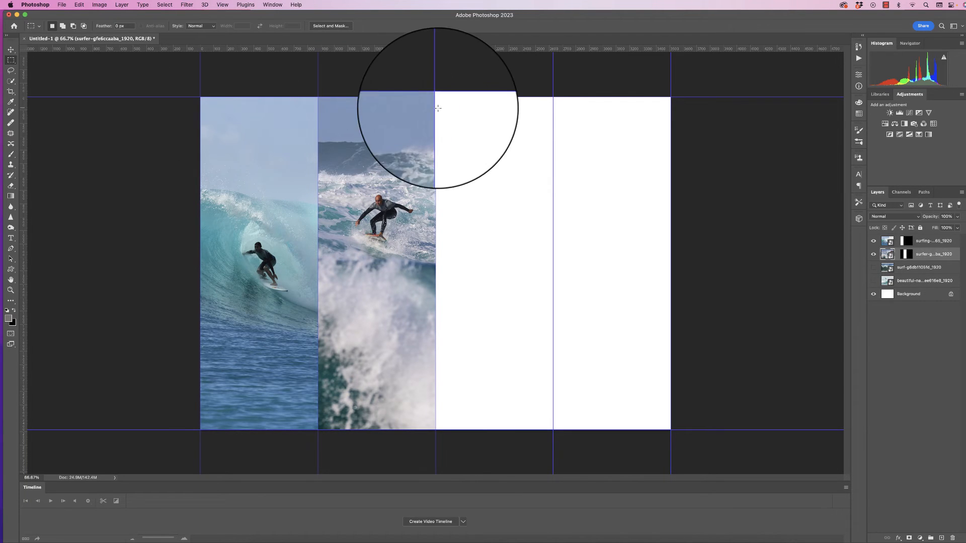
Reveal the third surfer layer masked to column three and scale it to the column's full height.
drag(438, 108, 541, 420)
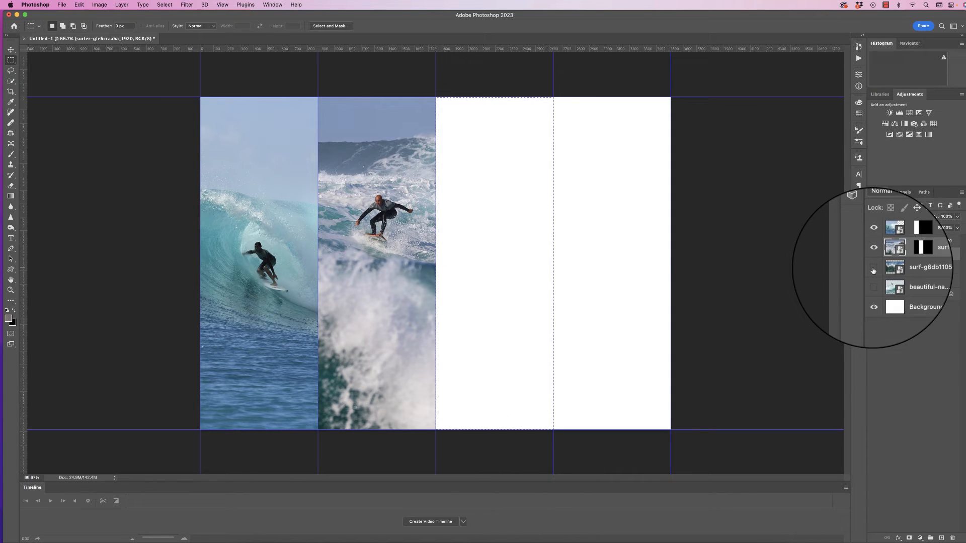
click(874, 266)
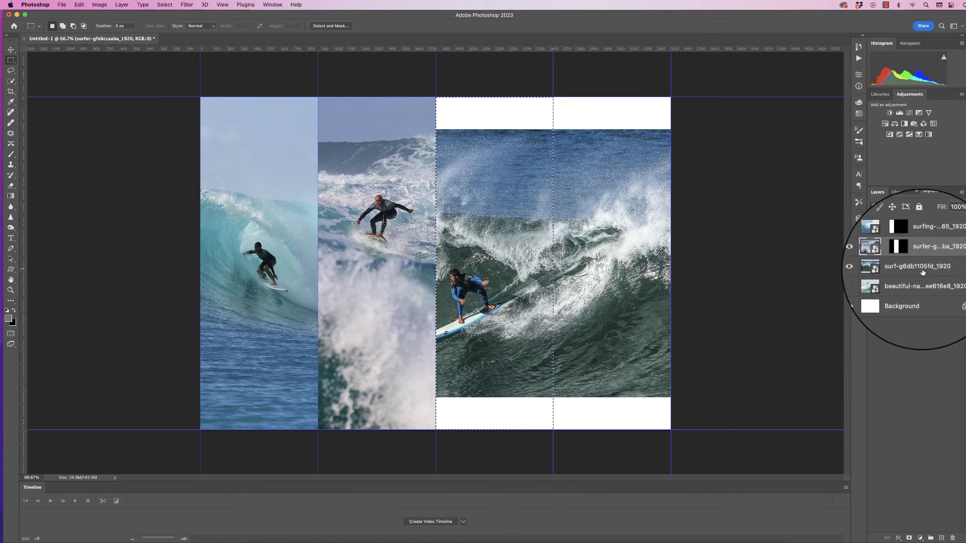
click(917, 267)
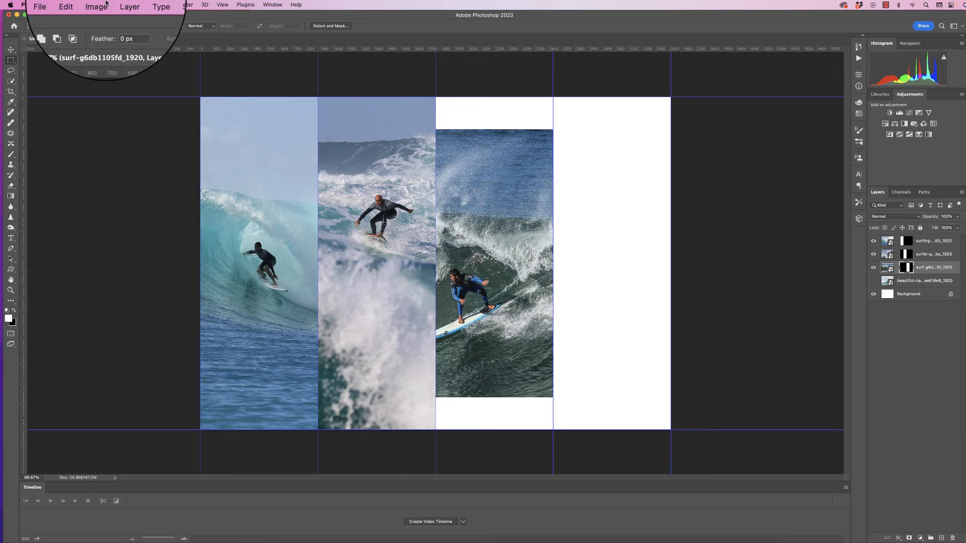
click(78, 5)
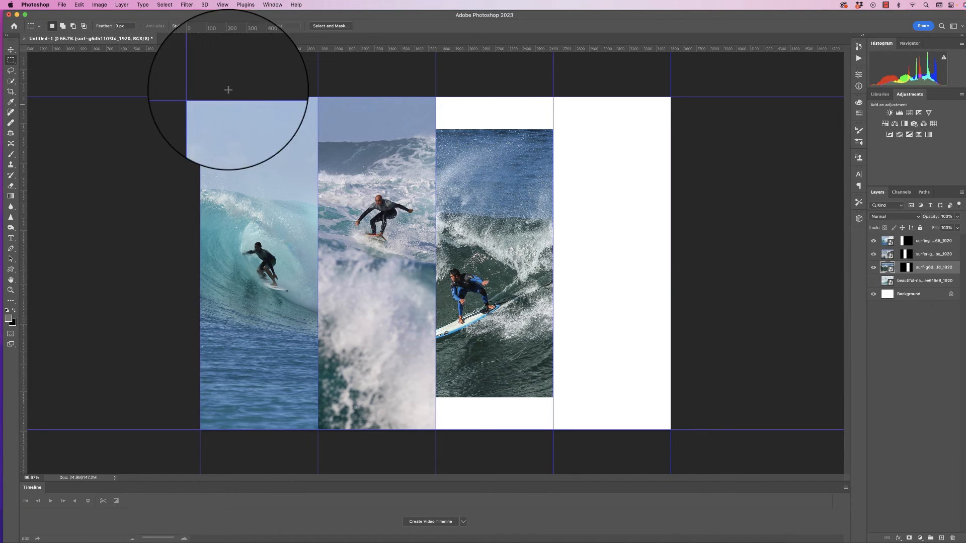
click(78, 4)
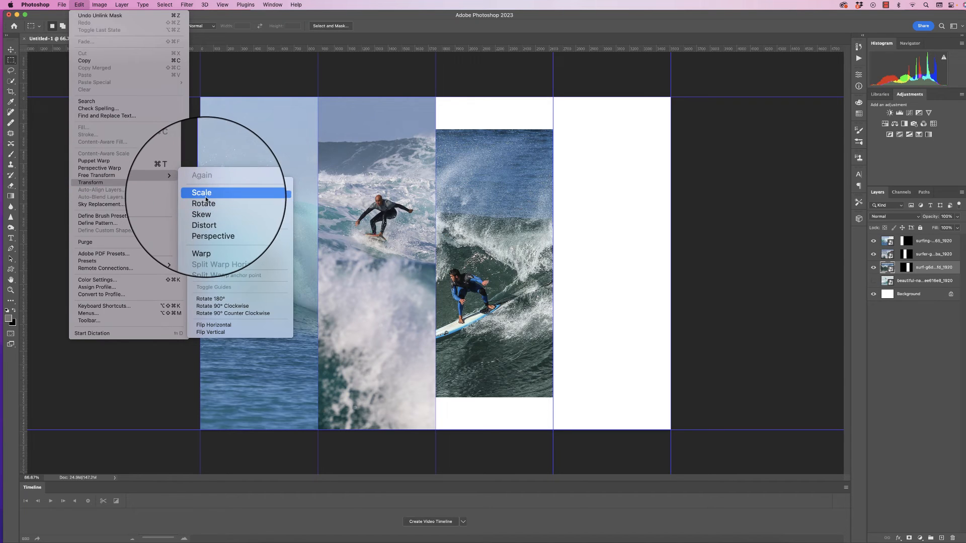
click(202, 192)
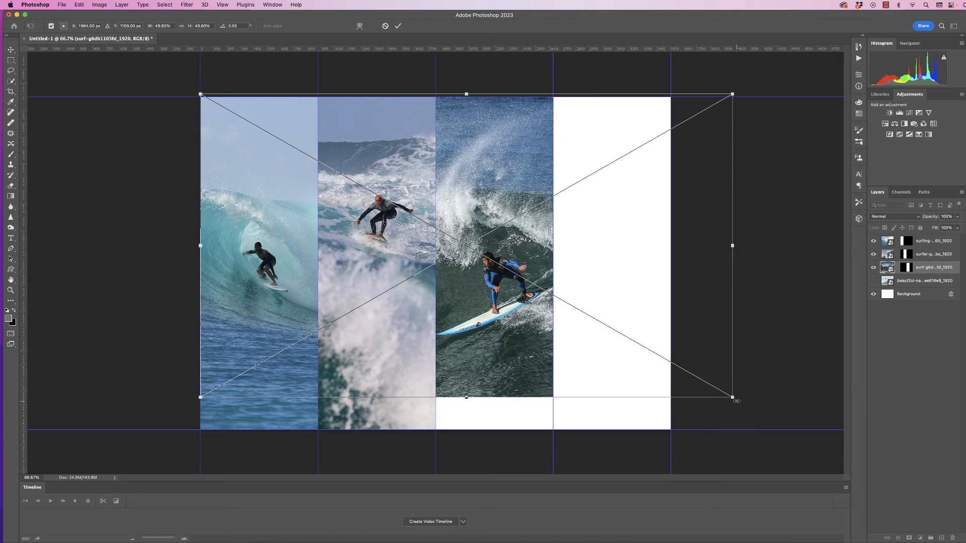
drag(733, 401, 795, 432)
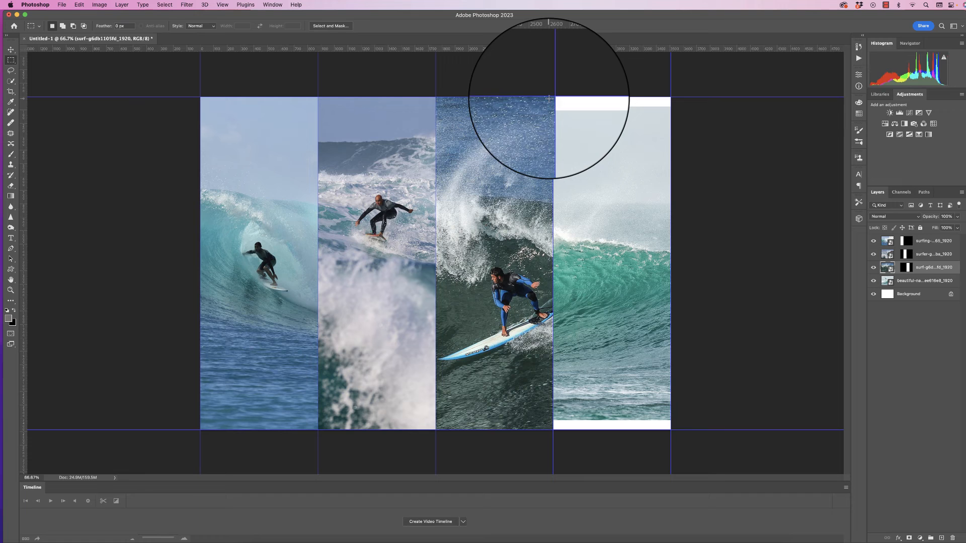
Mask the windsurfer layer to a rectangular selection of the fourth column.
drag(548, 98, 668, 431)
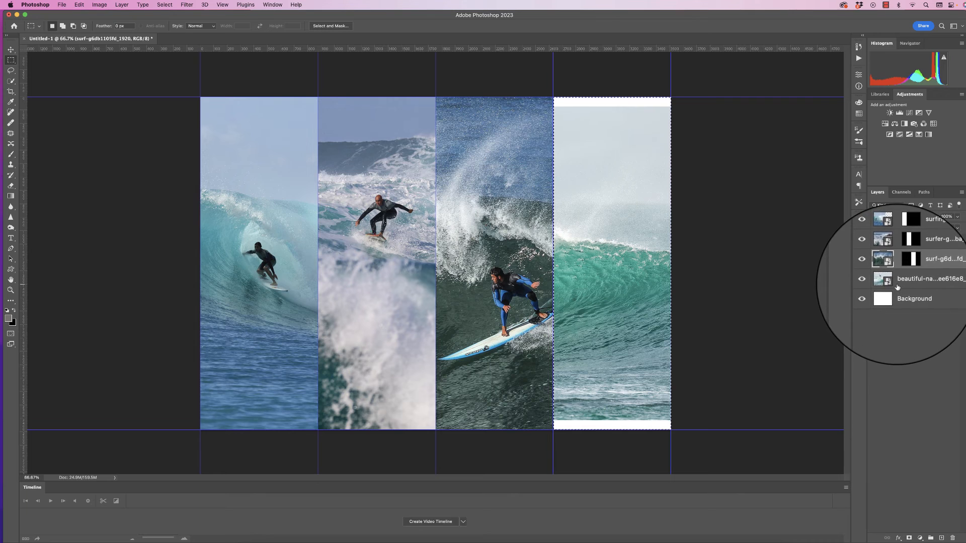
click(914, 278)
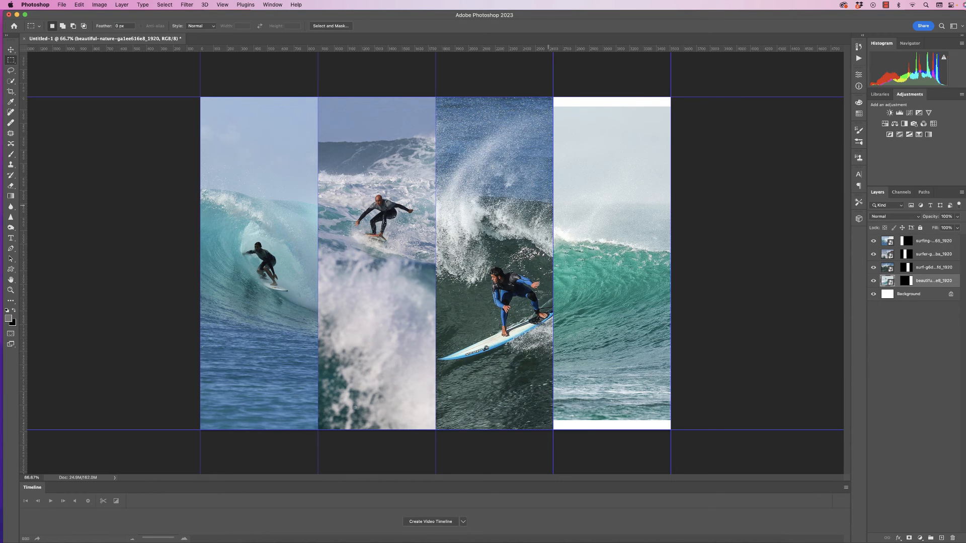
mouse_move(546, 208)
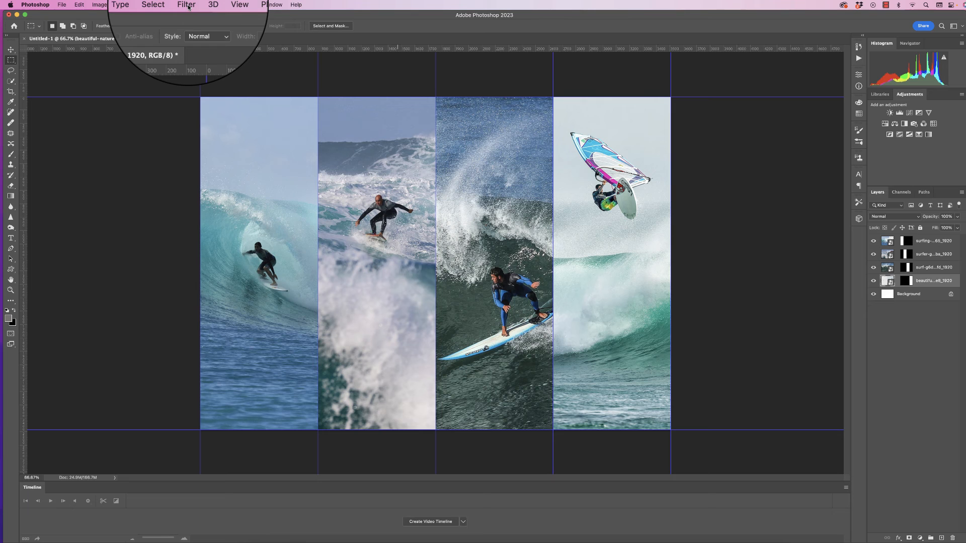
Clear all guides via View > Guides, then bring up the File export options.
click(223, 4)
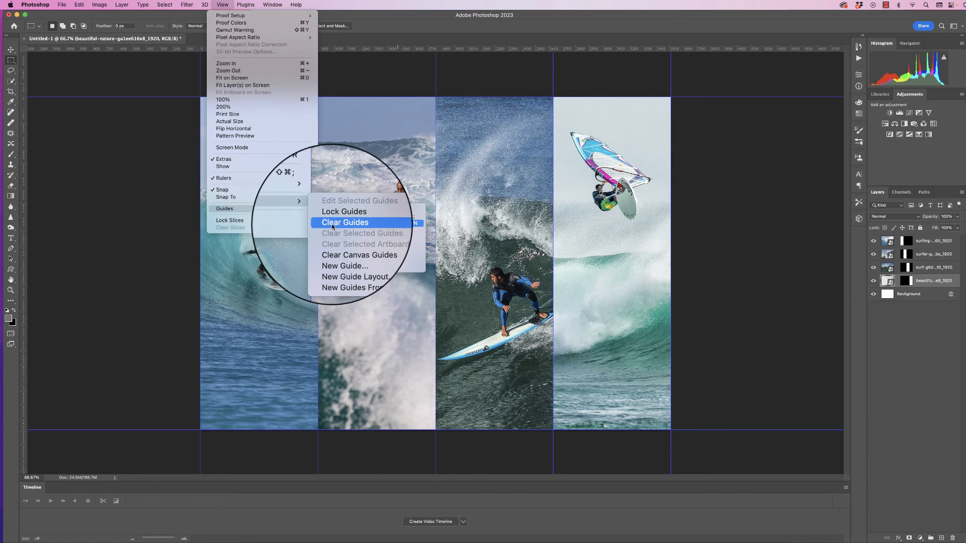
click(344, 222)
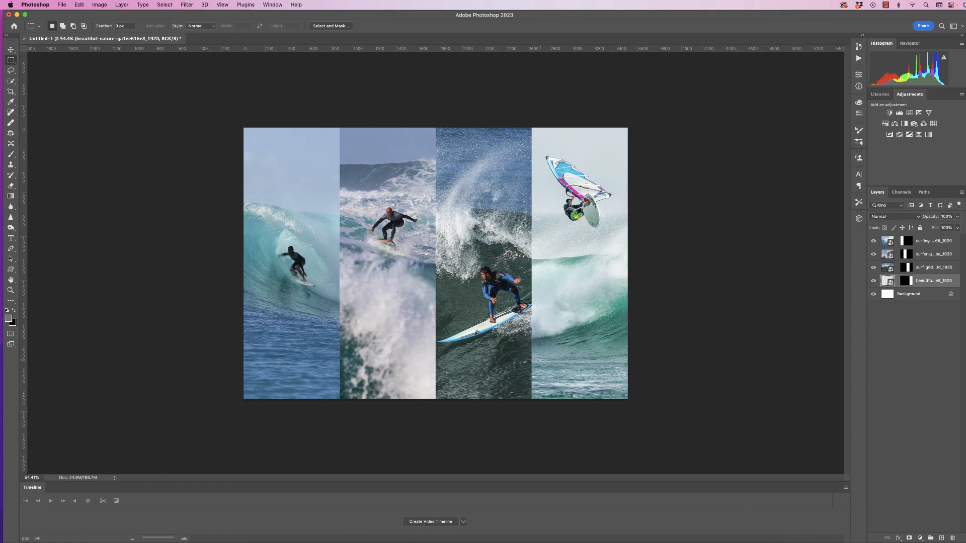
mouse_move(109, 58)
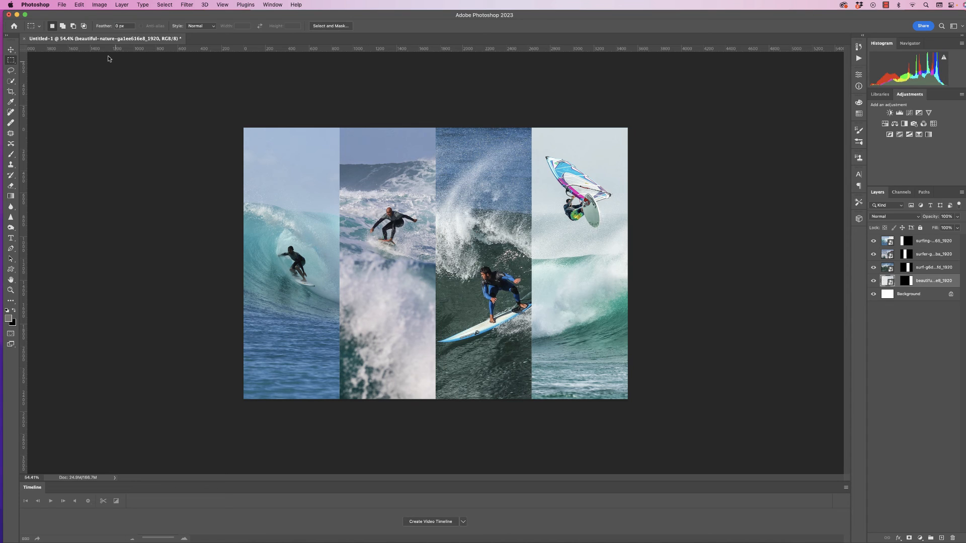
click(61, 4)
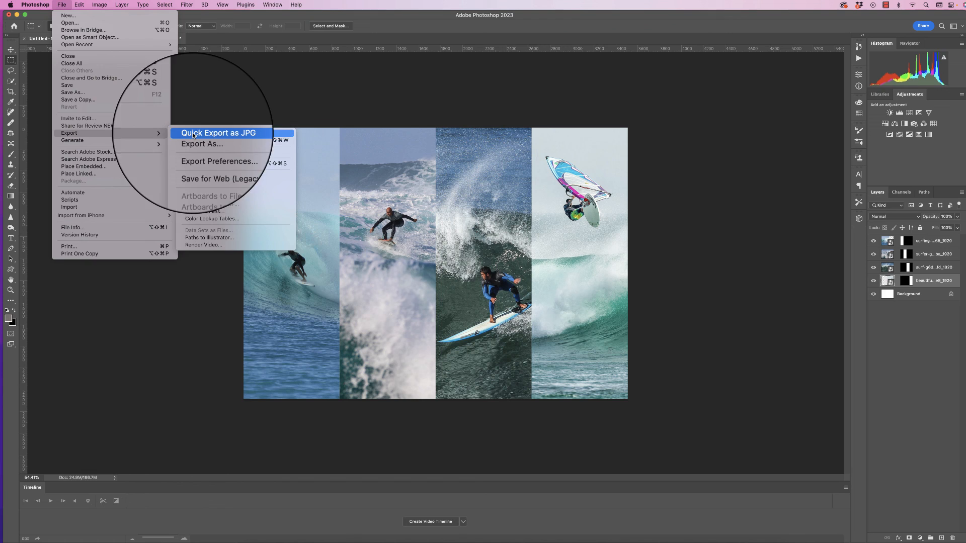
mouse_move(199, 139)
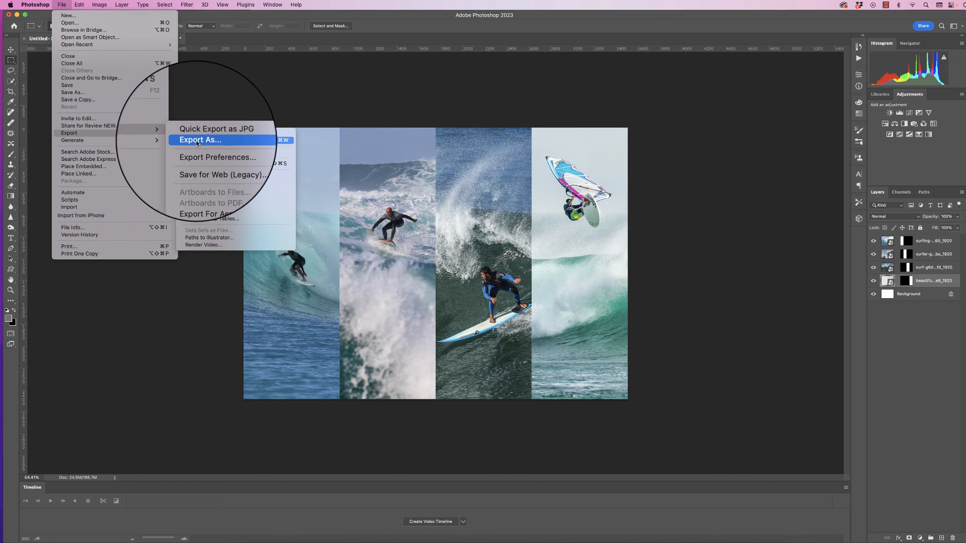